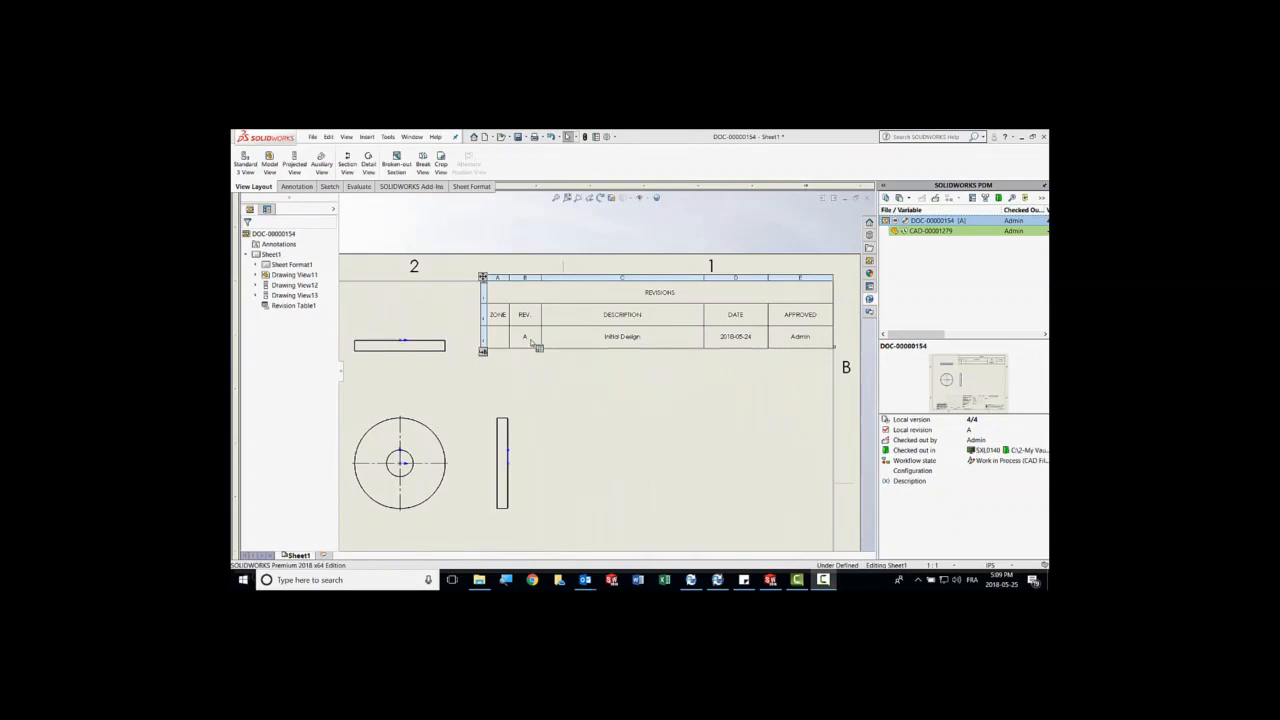
mouse_move(737, 343)
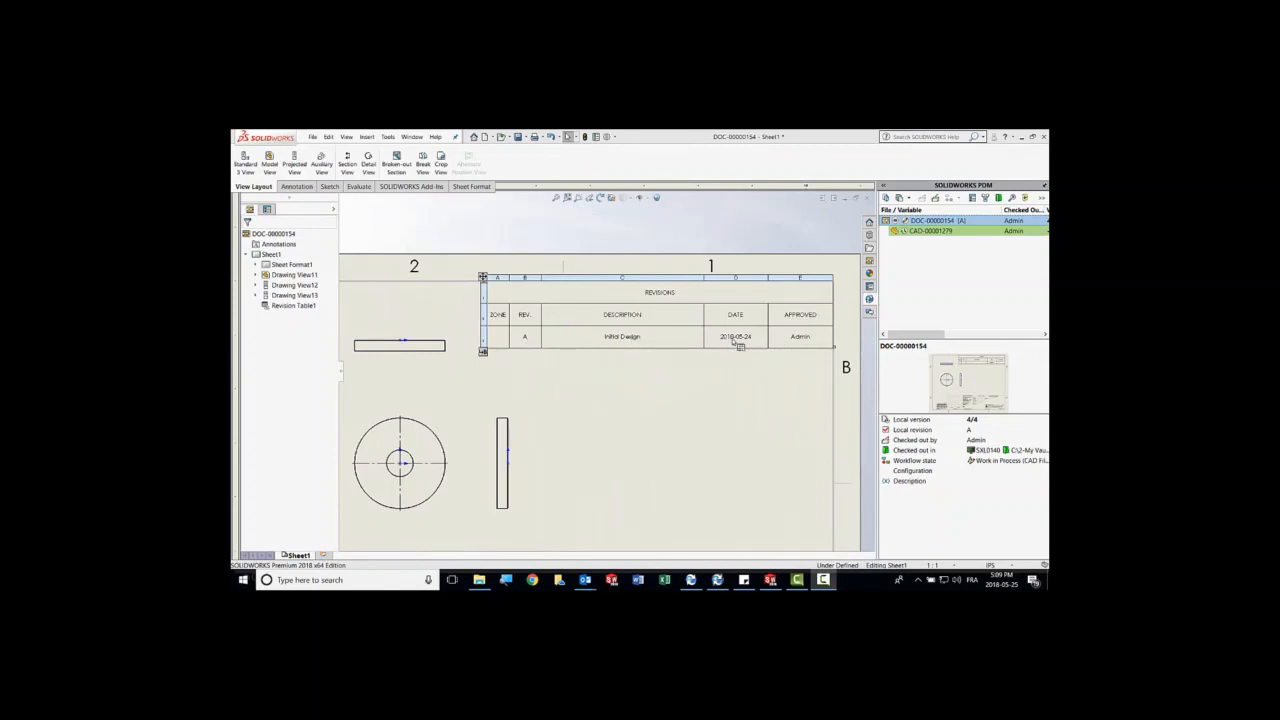
mouse_move(810, 373)
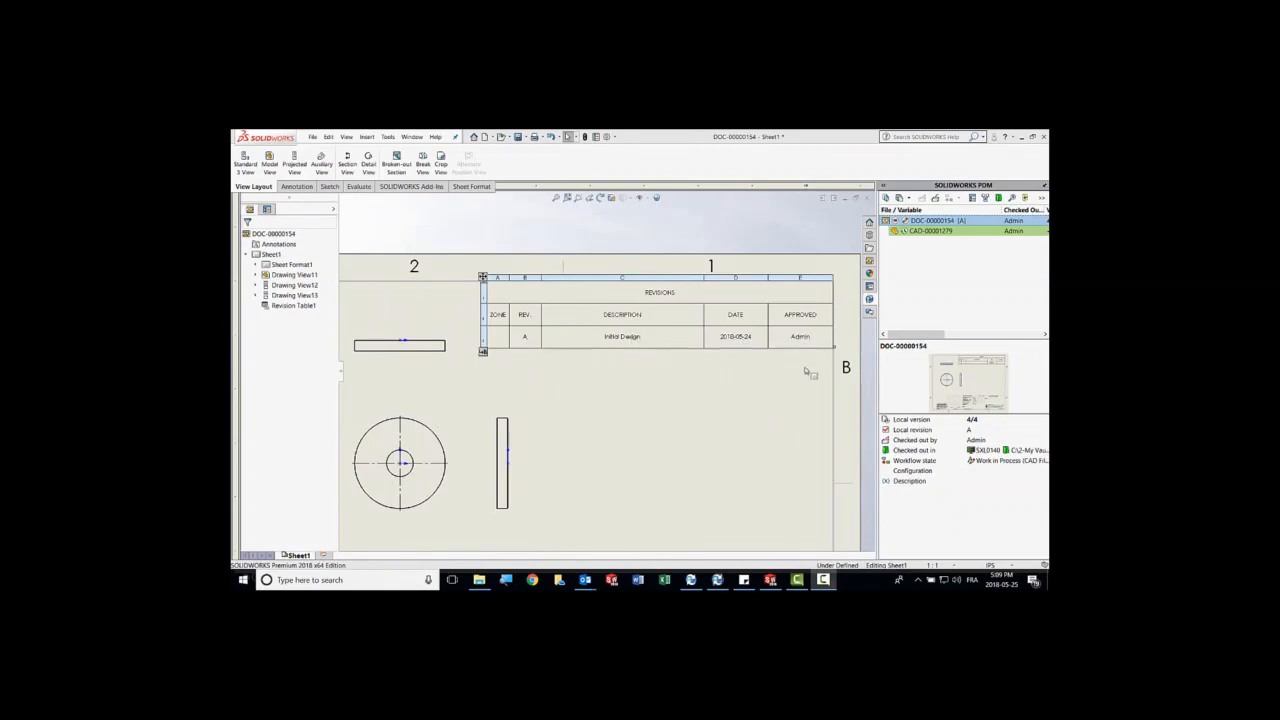
Bring up the vault's variables editor in PDM Administration.
left_click(689, 580)
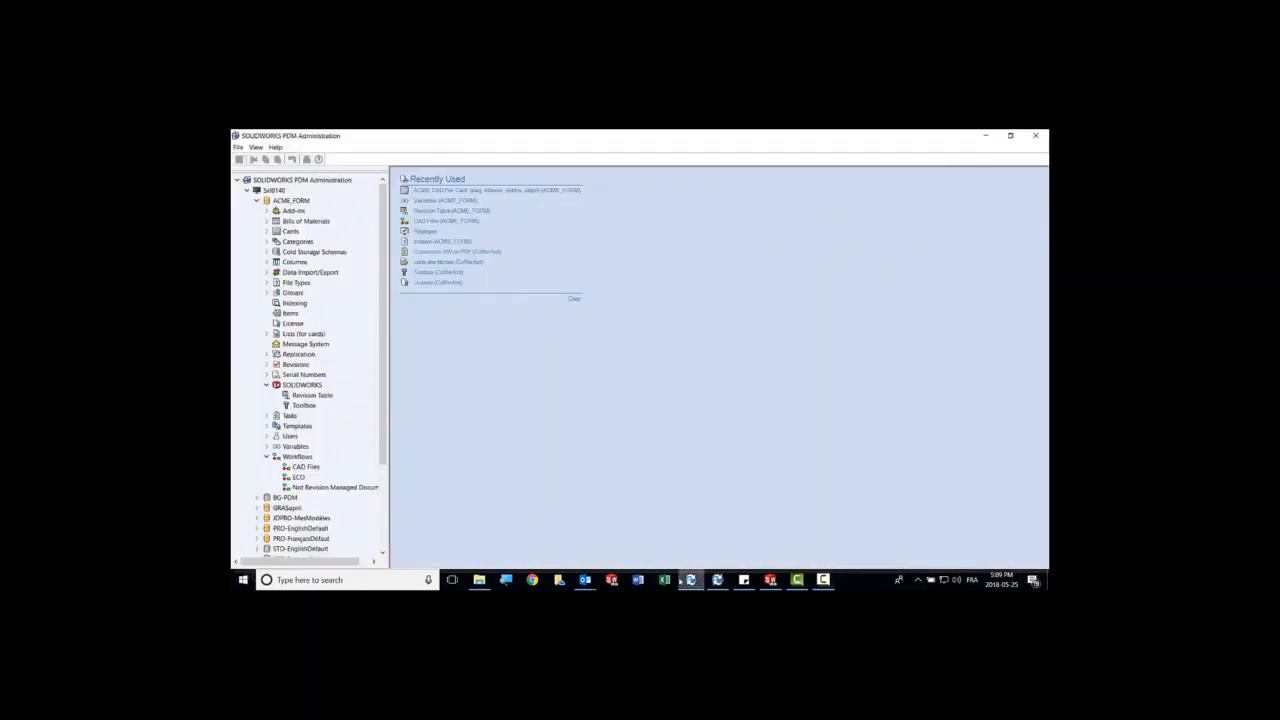
right_click(288, 446)
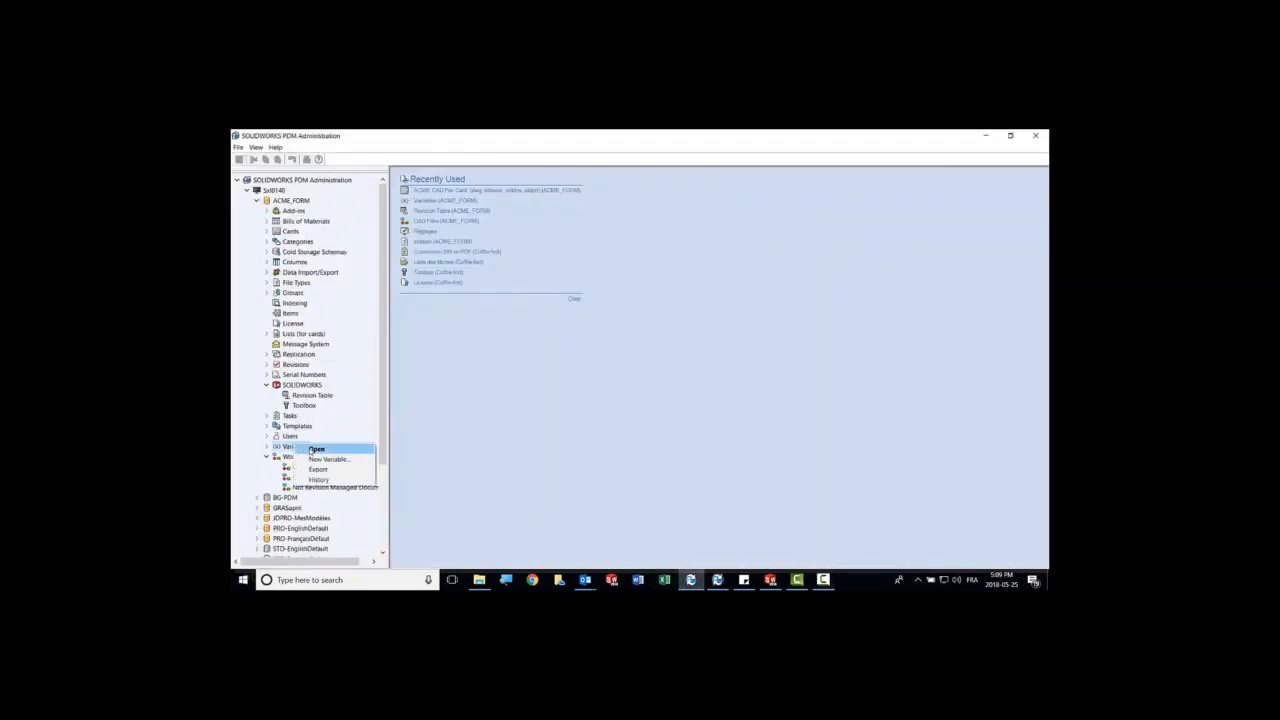
left_click(316, 448)
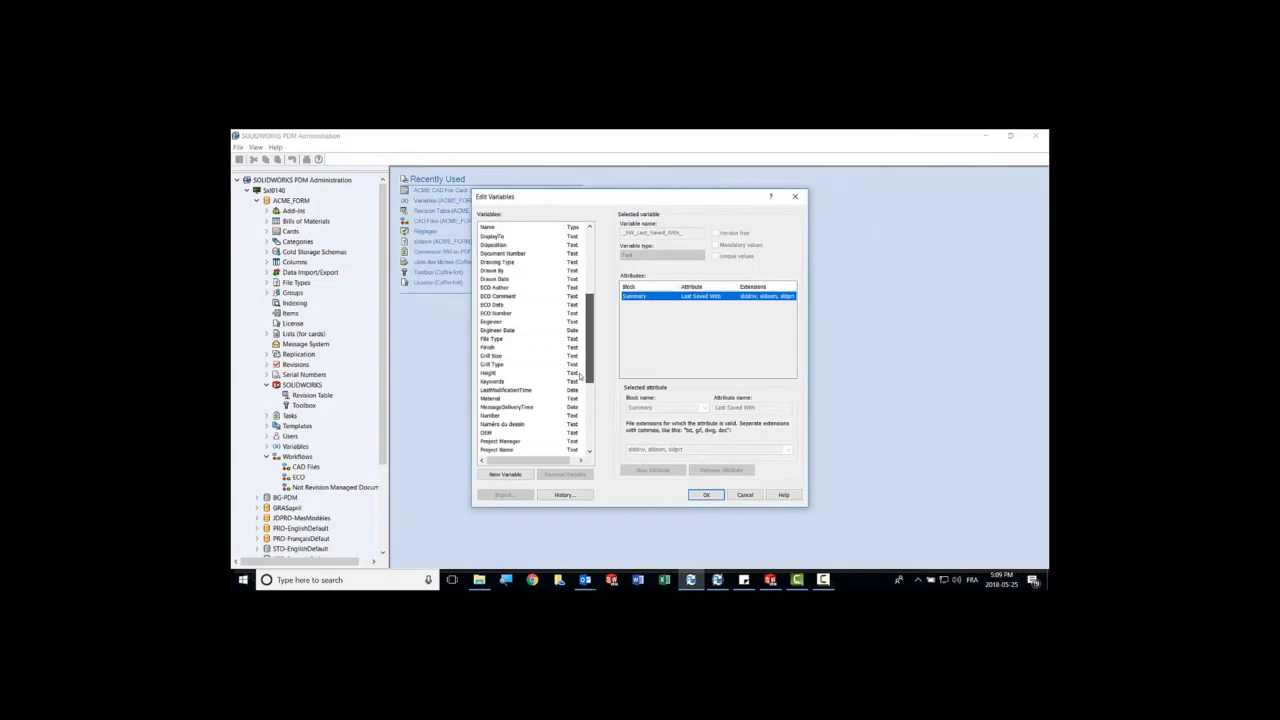
scroll("down", 3)
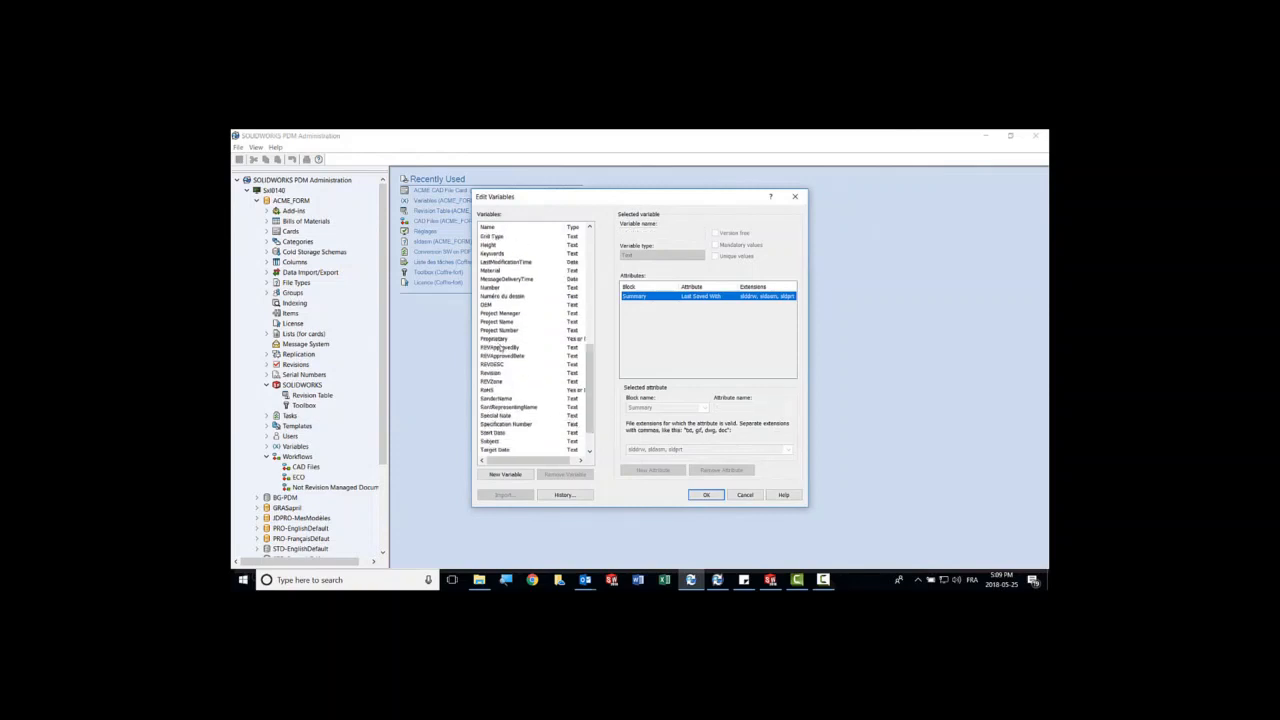
Review REVDESC and REVZone, keep REVZone mapped to the Zone revision-table attribute, and close the editor.
left_click(492, 364)
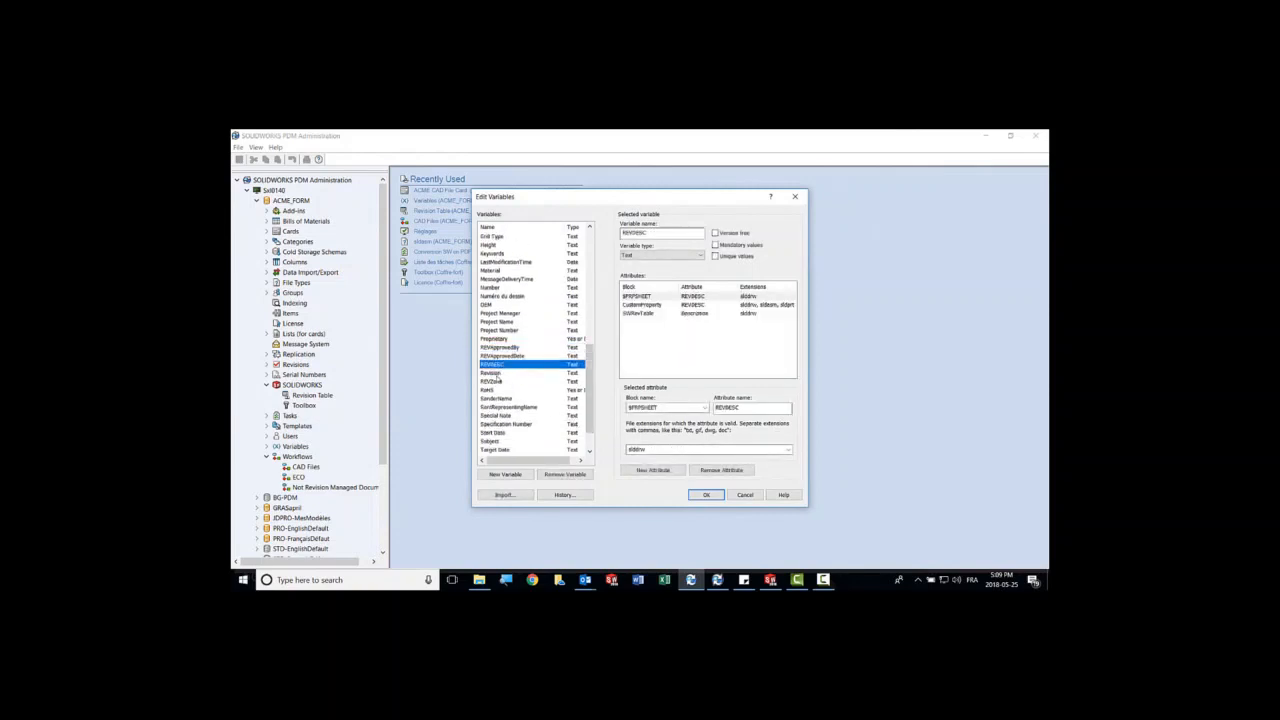
left_click(491, 381)
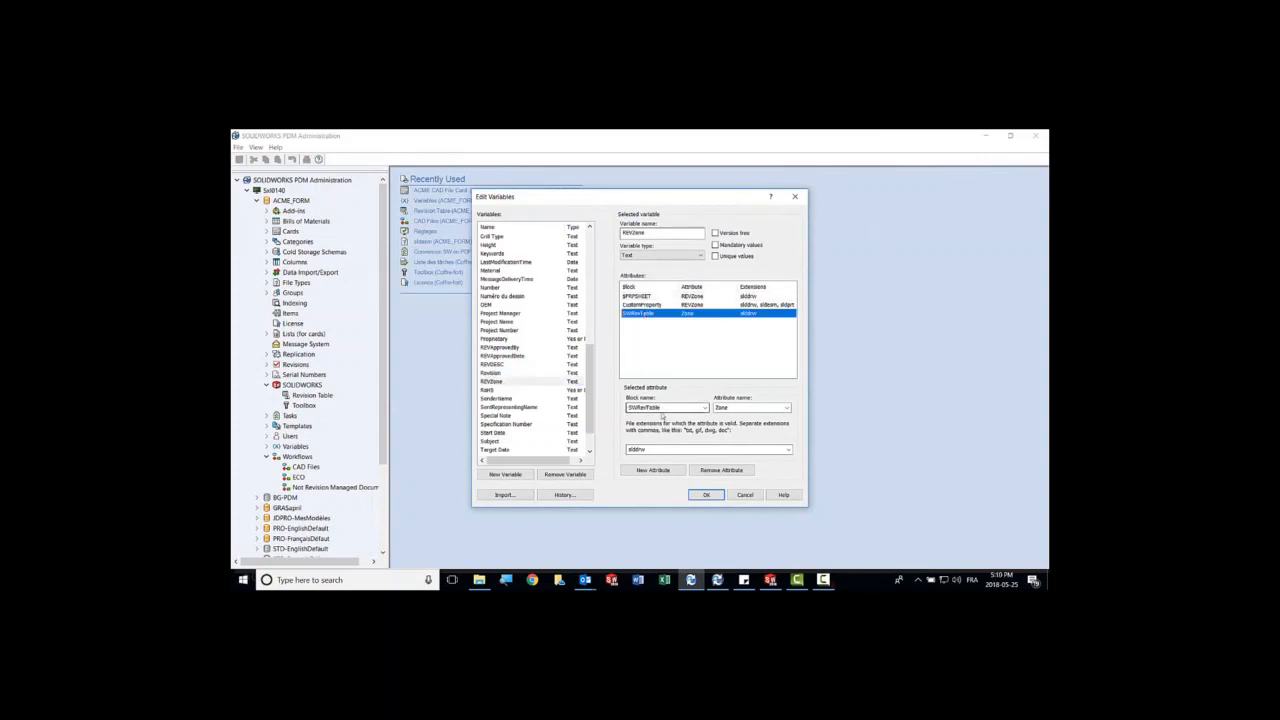
left_click(786, 407)
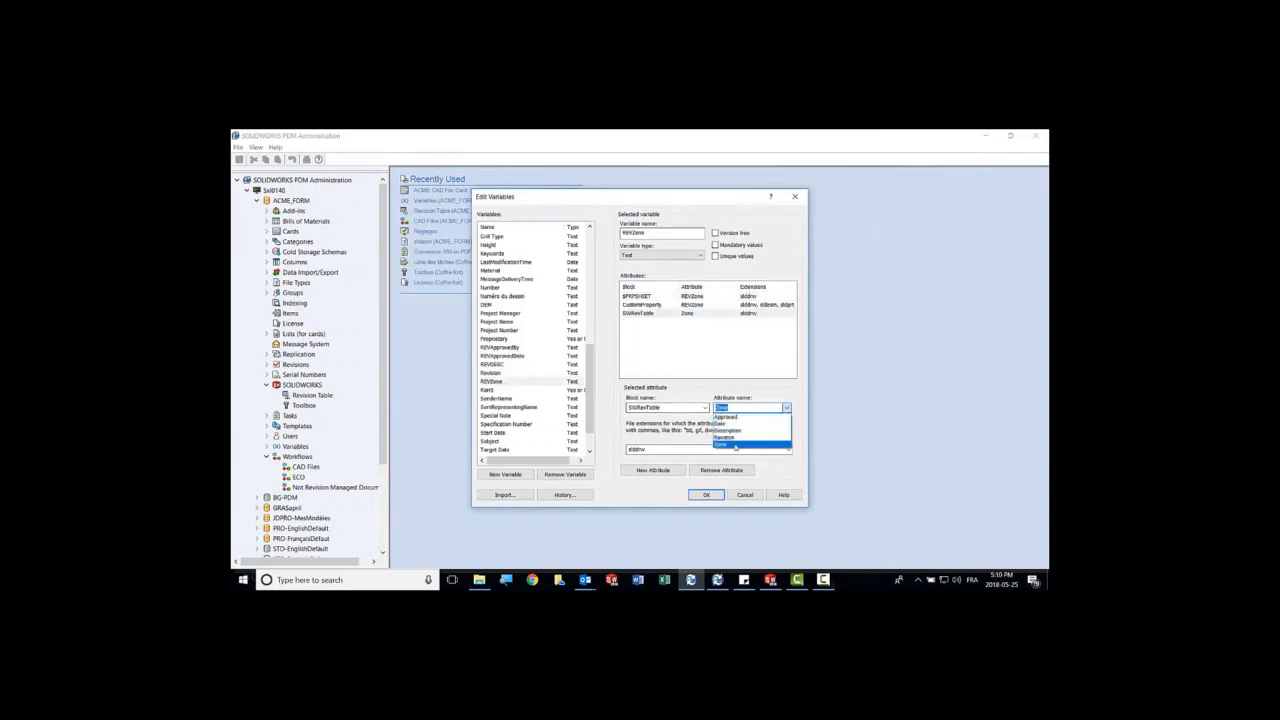
left_click(727, 446)
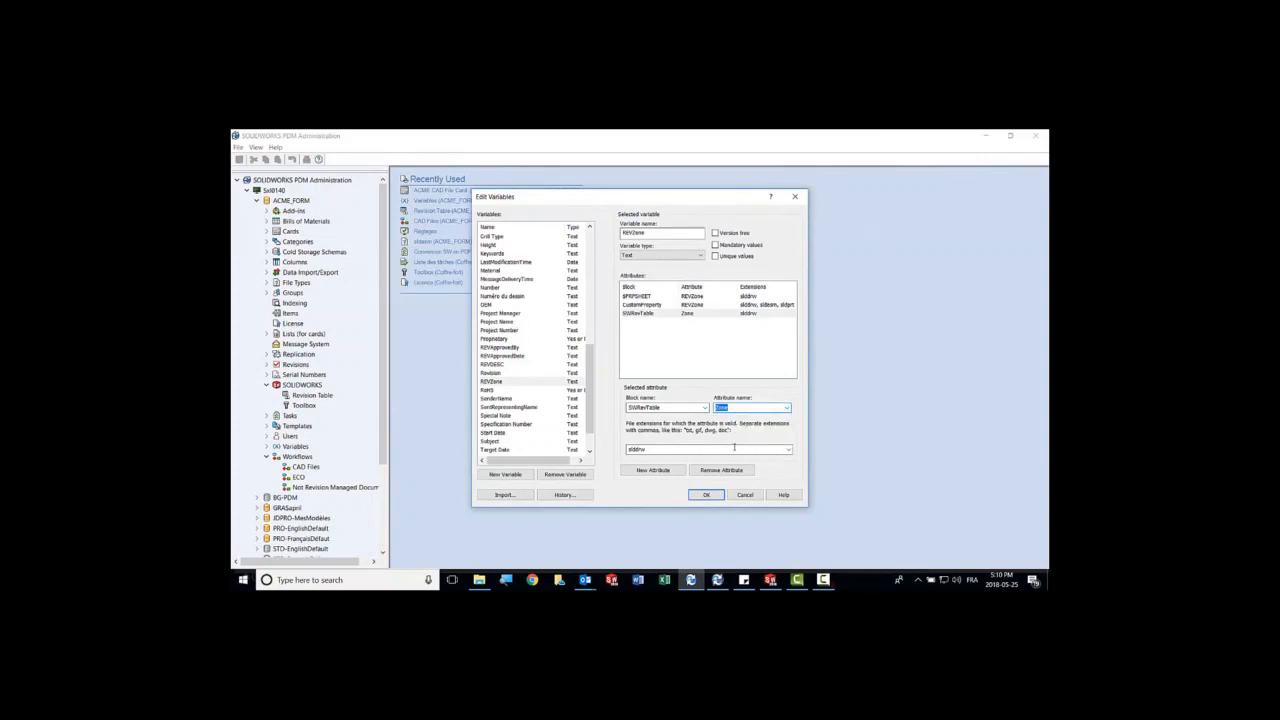
left_click(745, 495)
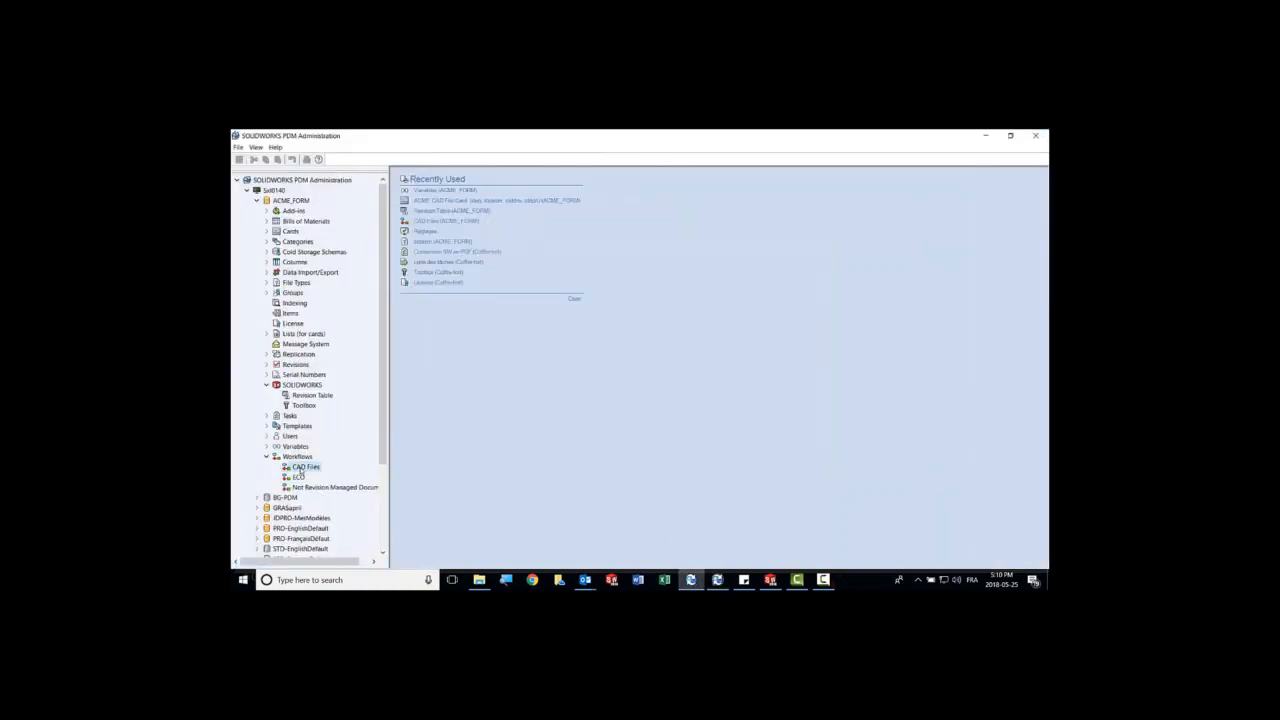
Inspect the Submit for Approval transition's REVDESC set-variable action and its value list, cancelling without changes.
double_click(305, 467)
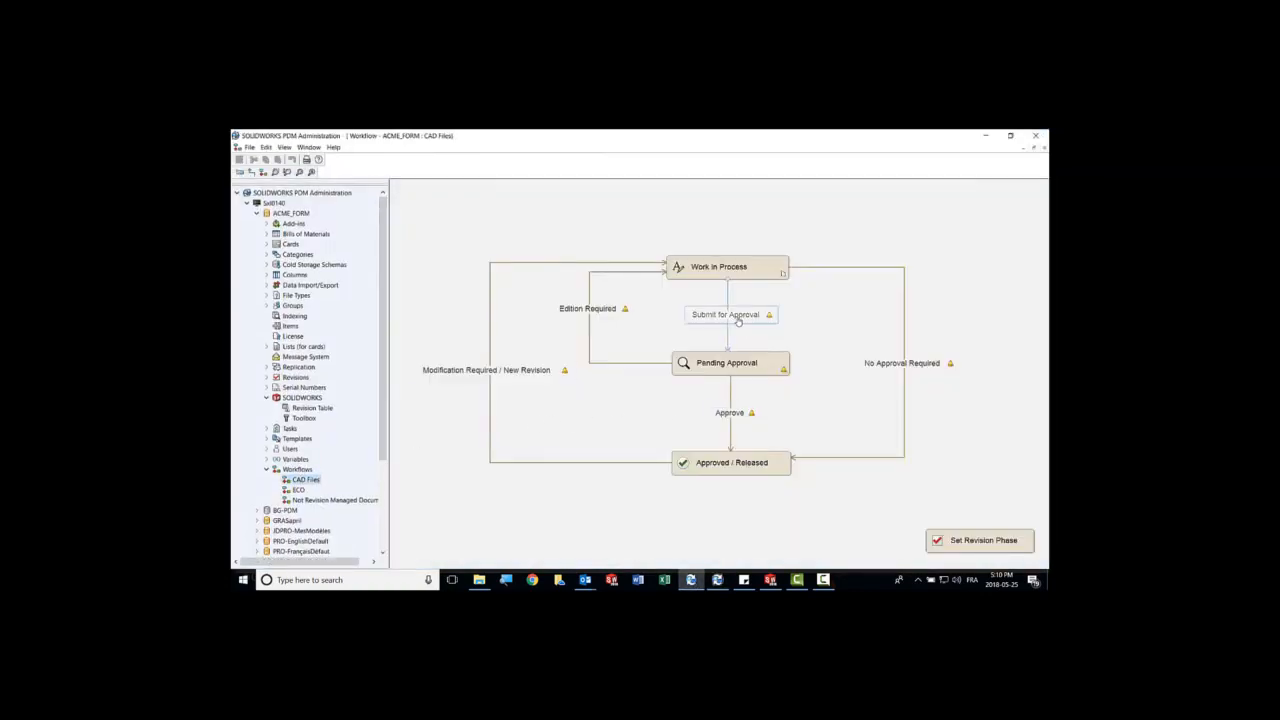
left_click(730, 362)
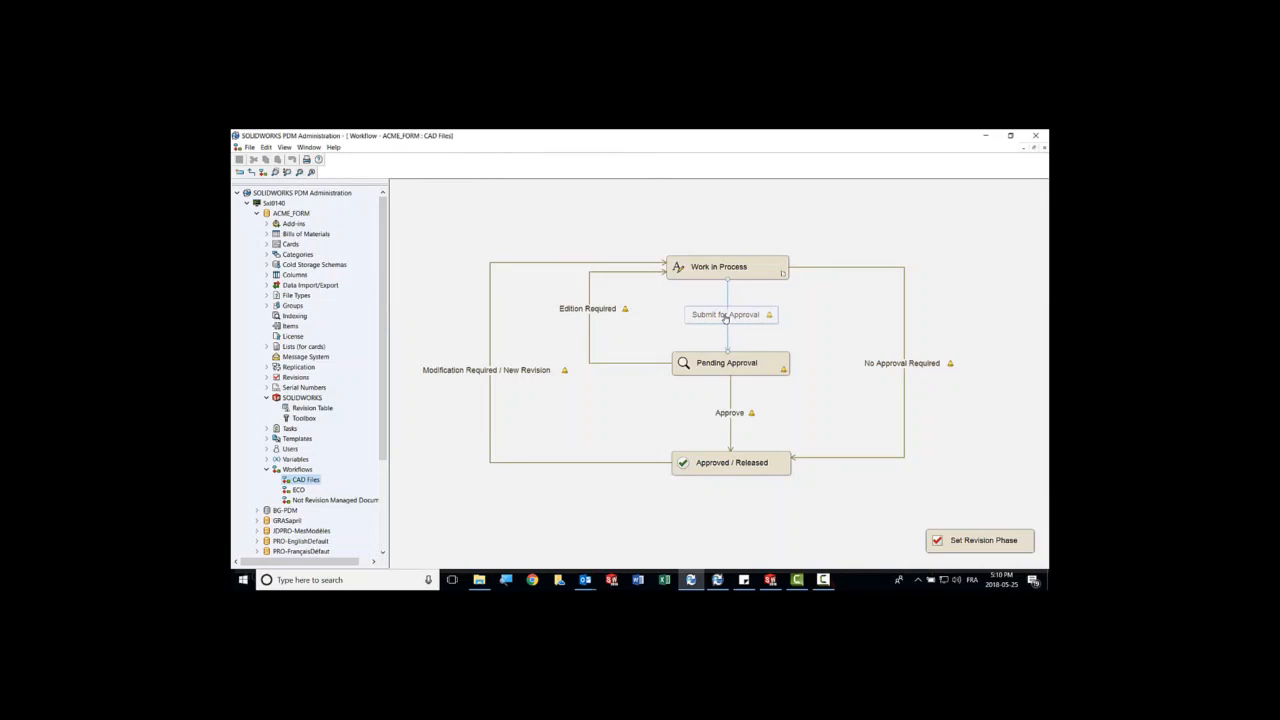
double_click(730, 314)
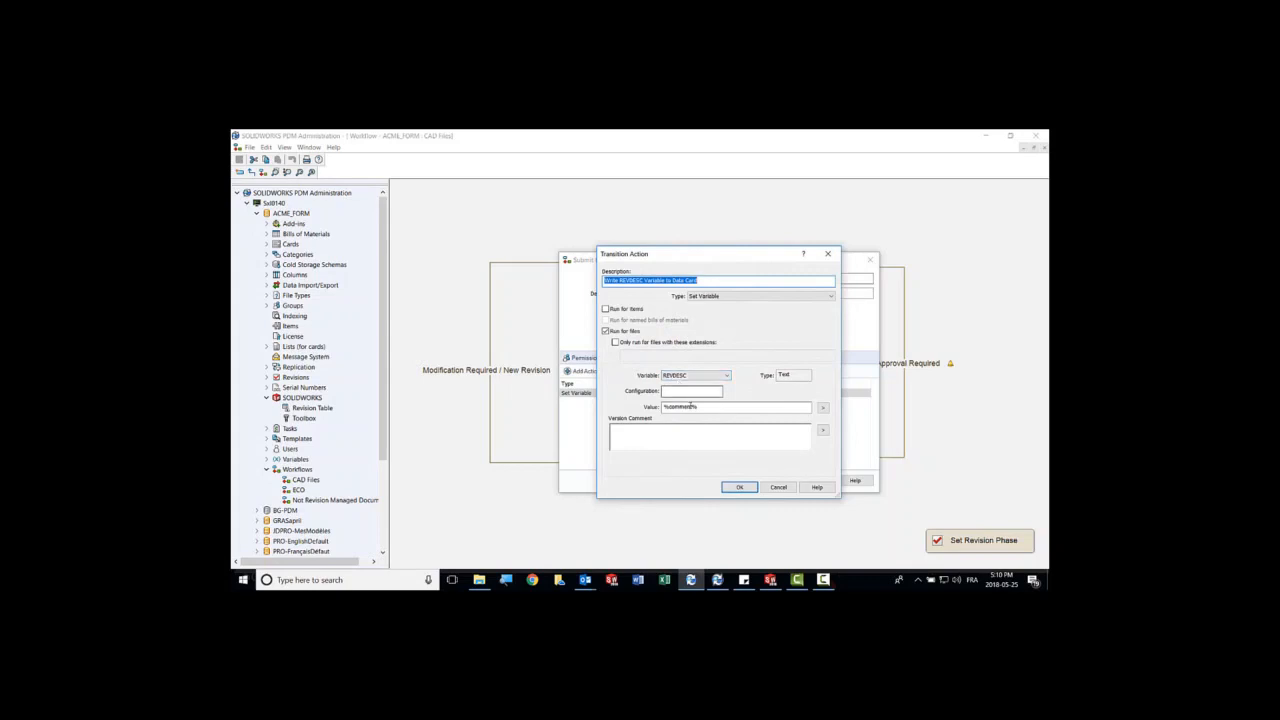
left_click(822, 408)
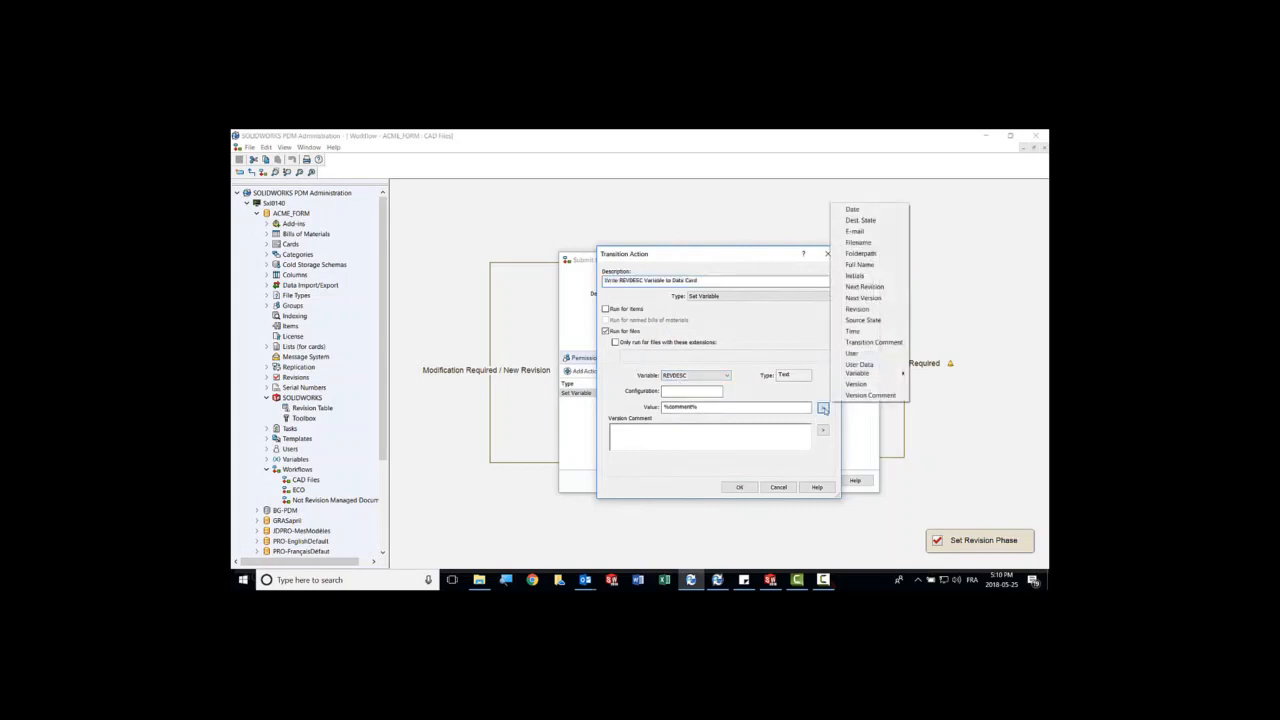
mouse_move(873, 342)
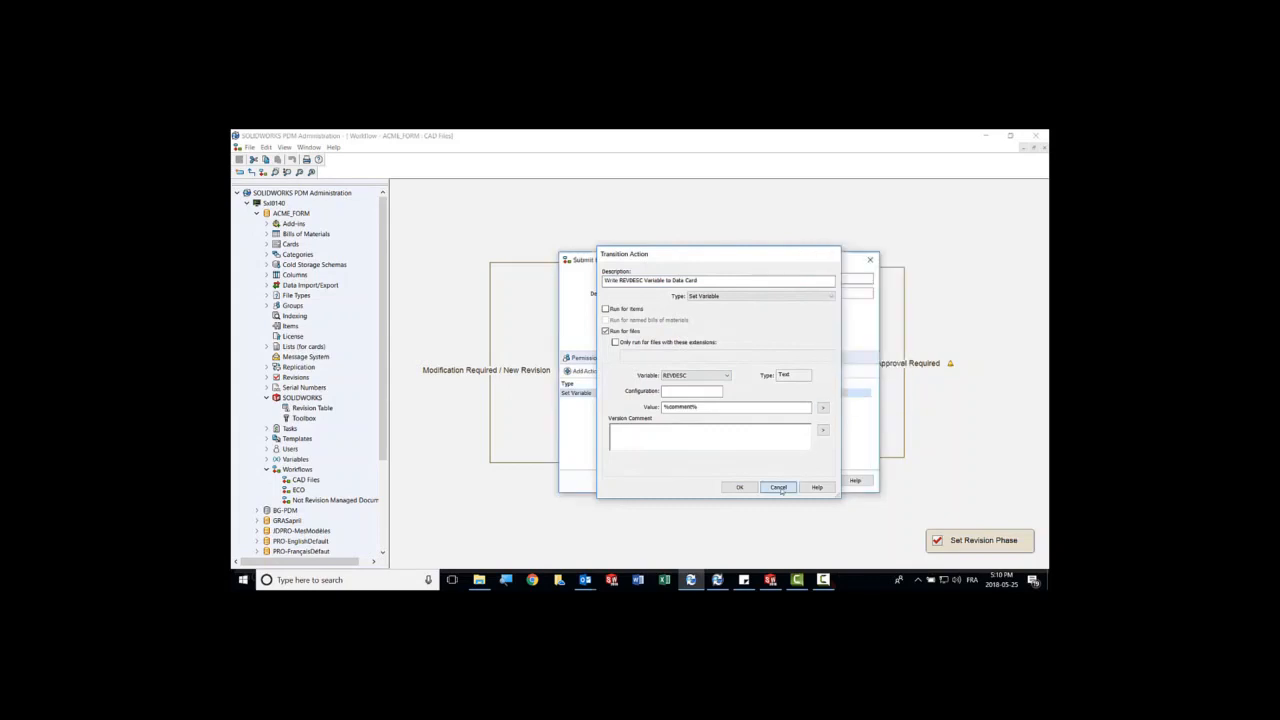
left_click(778, 487)
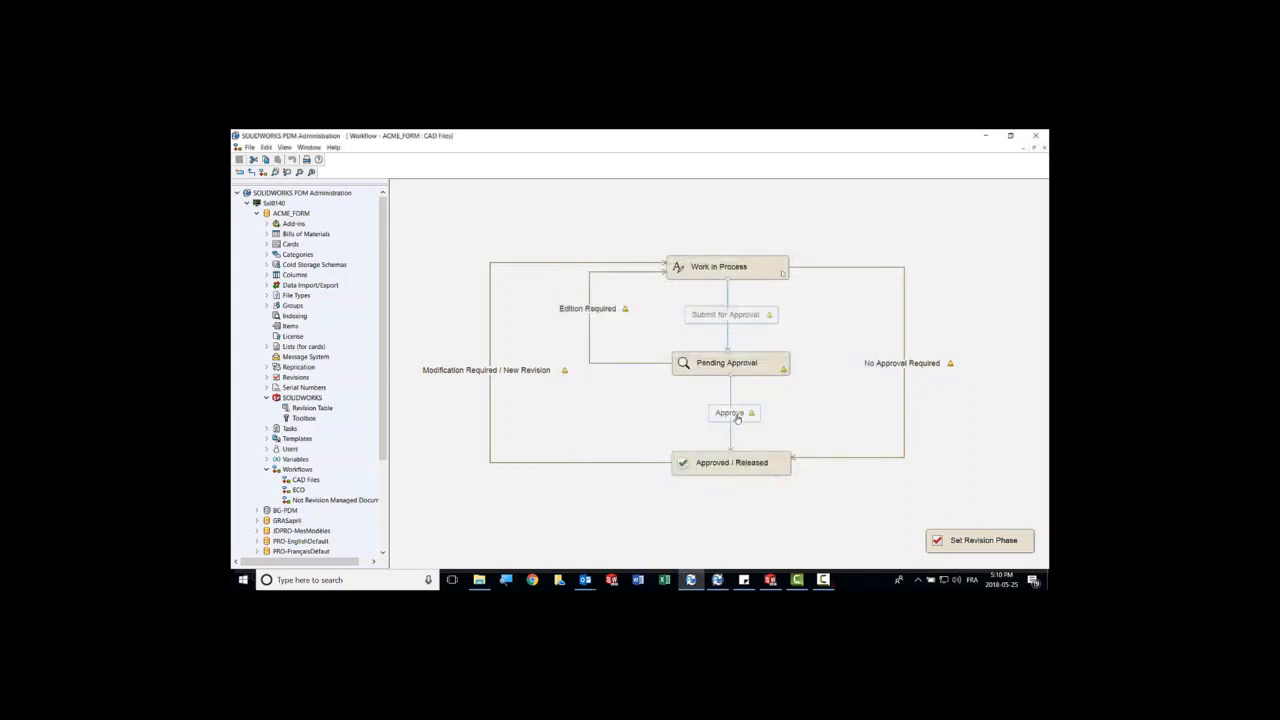
Review the Approve transition's revision, approver and approval-date actions, then cancel without changes.
double_click(734, 412)
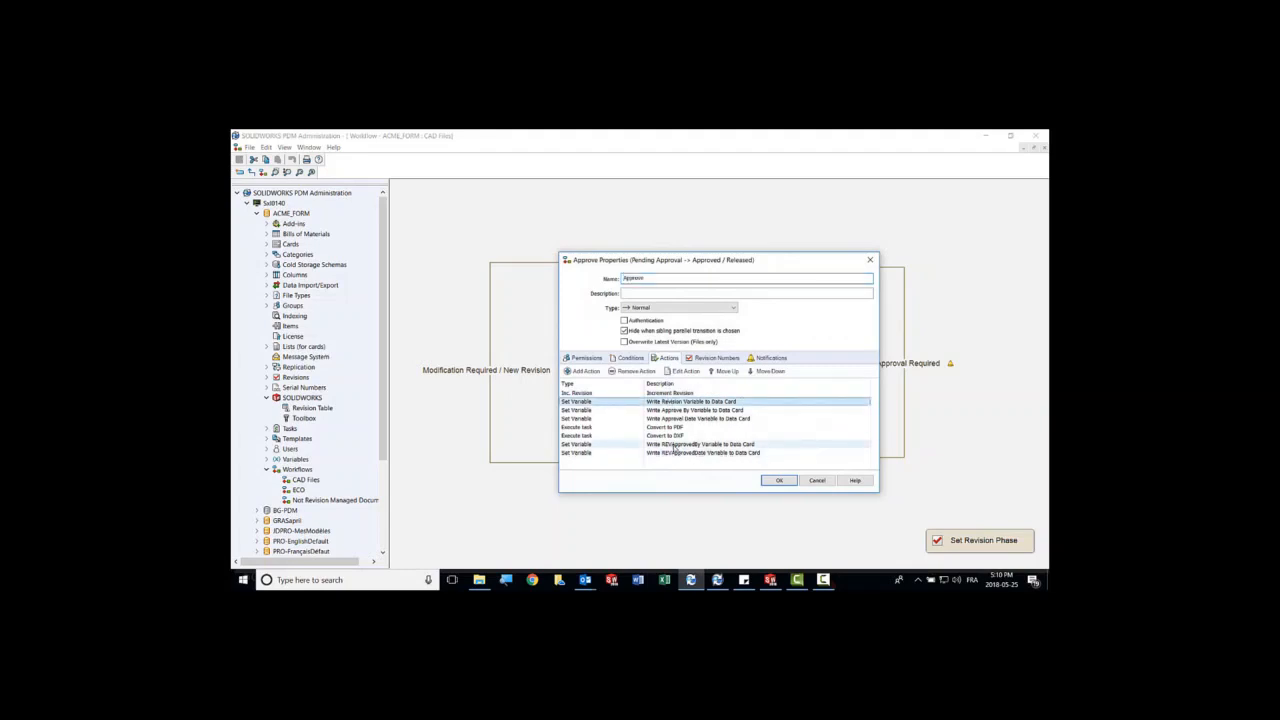
left_click(700, 452)
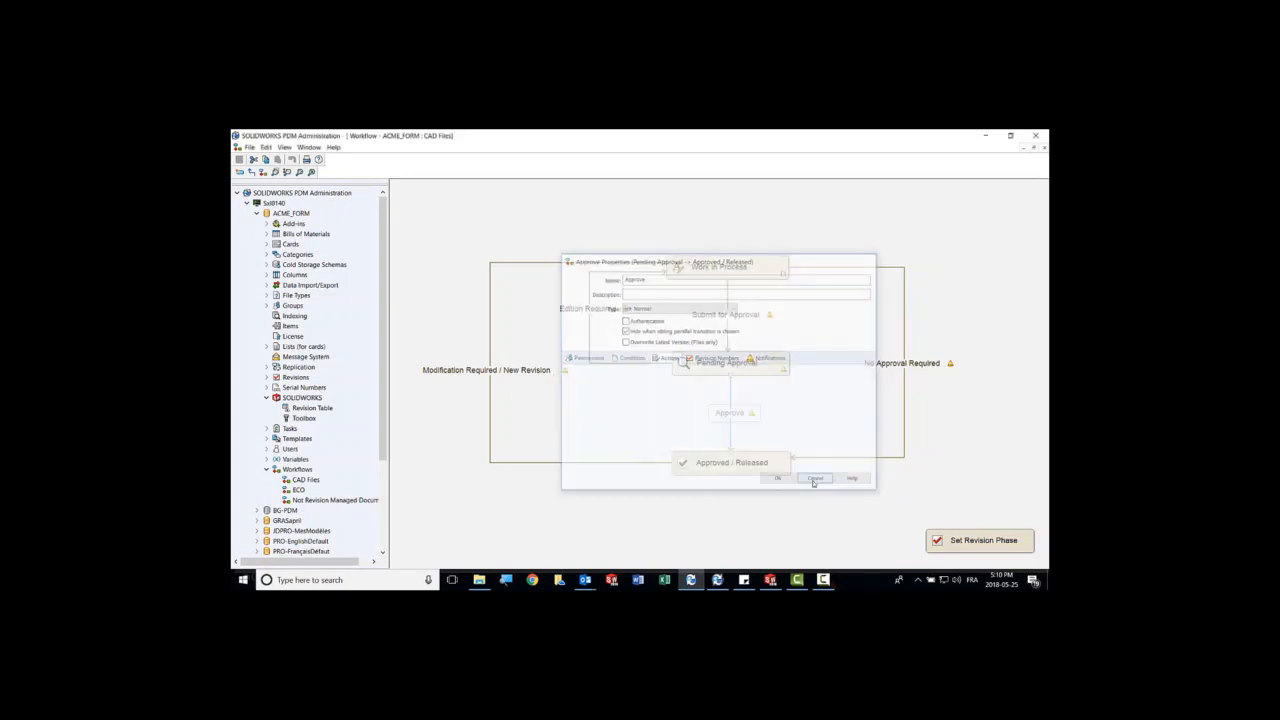
left_click(814, 478)
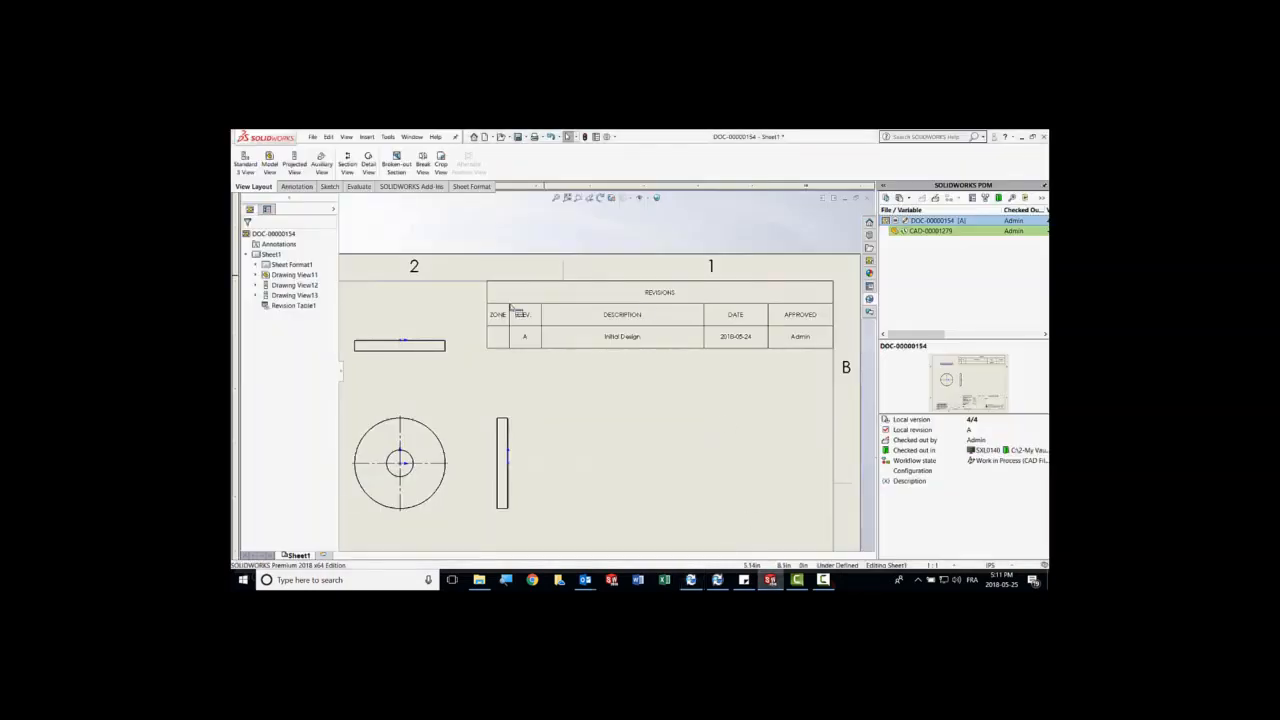
Place the B2 revision symbol on the centre hole and check the drawing and part in as version 5.
left_click(512, 310)
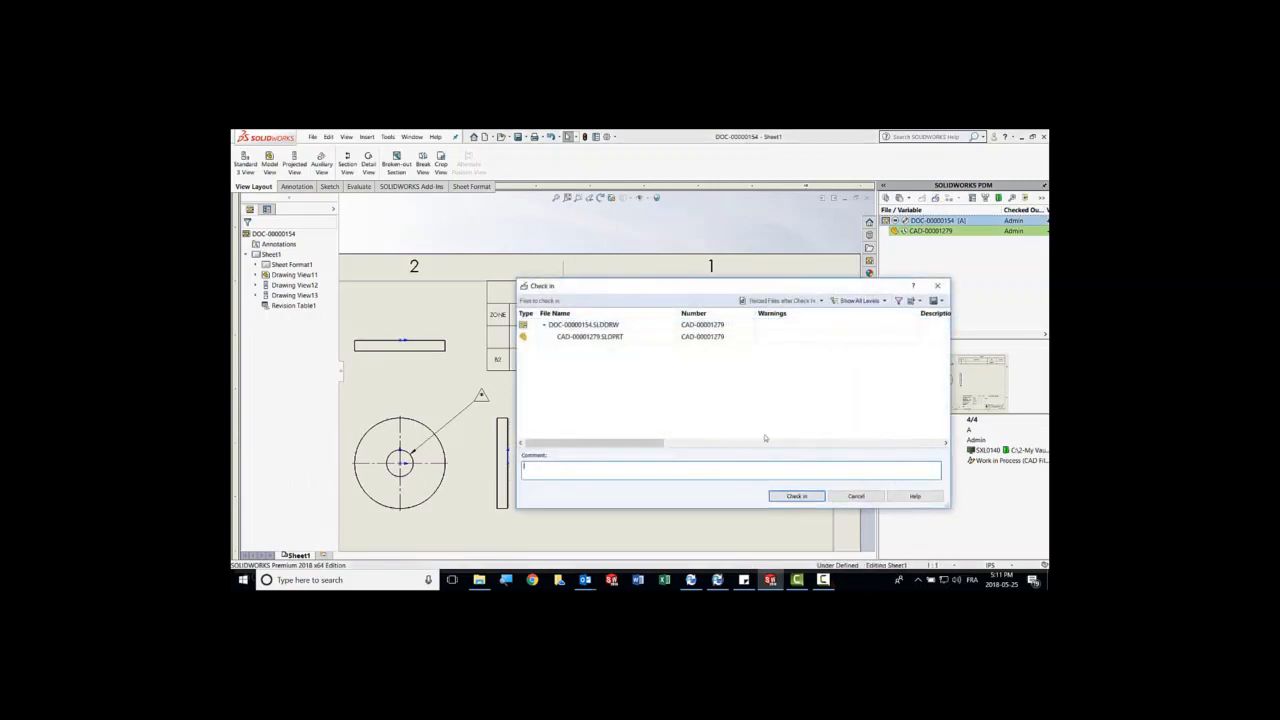
left_click(795, 496)
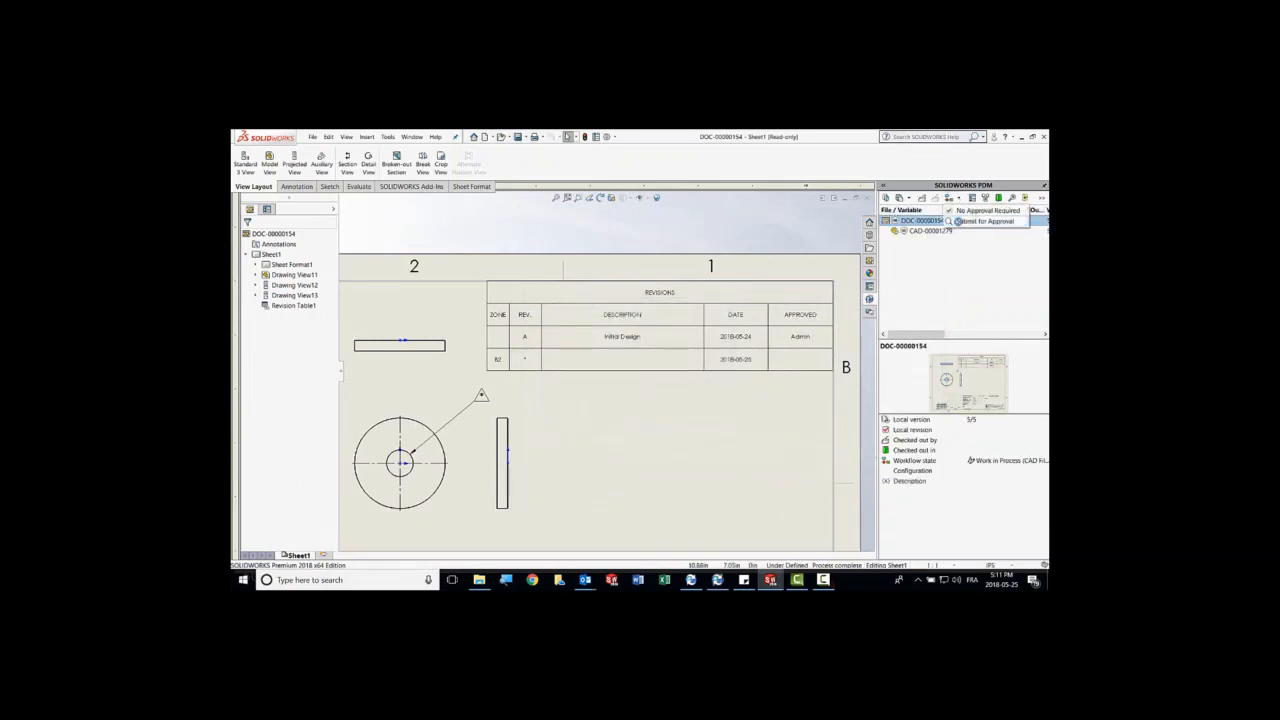
Submit for approval with comment 'Add hole', then approve so row B2 shows Add hole, 2018-05-25 and Admin.
left_click(985, 221)
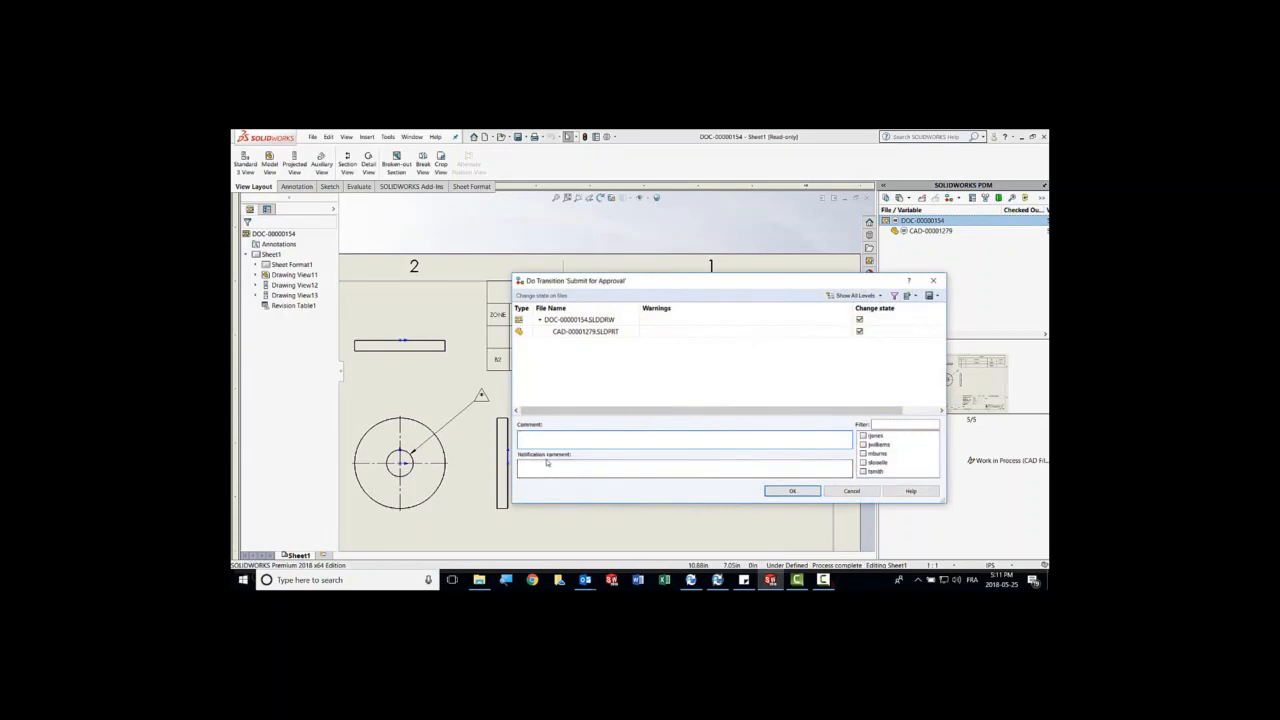
type("Add hole")
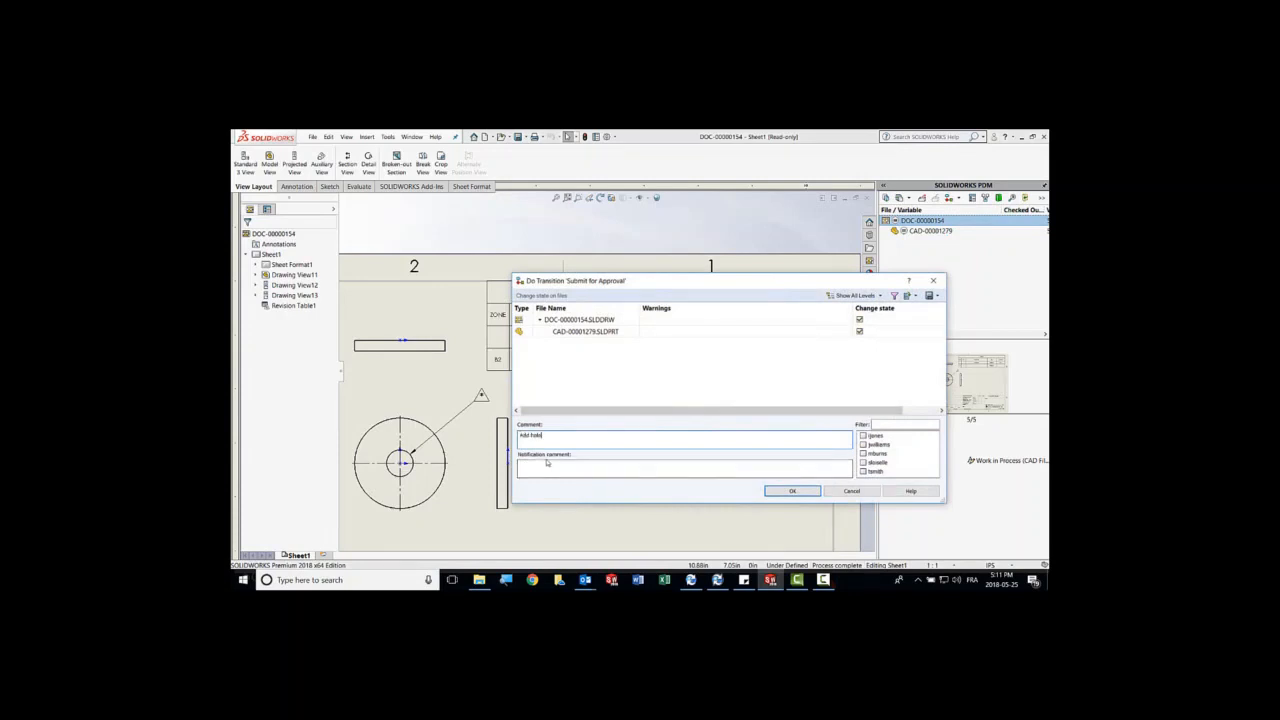
left_click(791, 491)
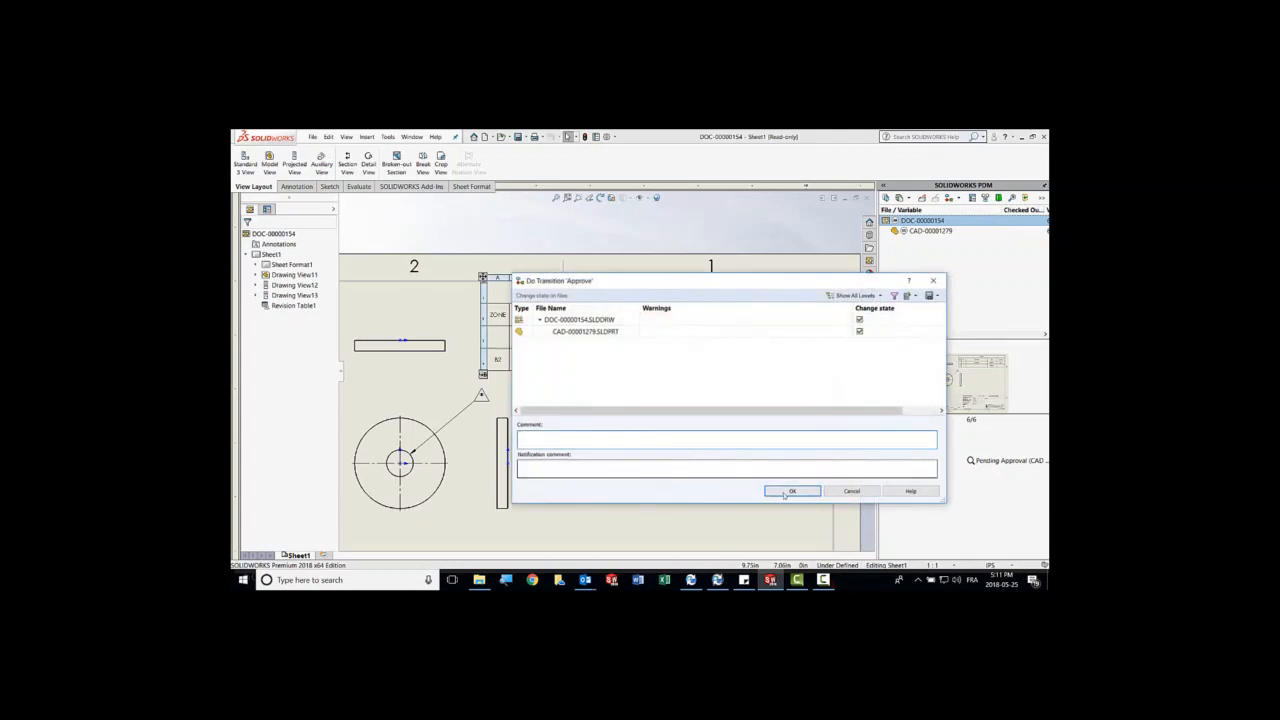
left_click(790, 491)
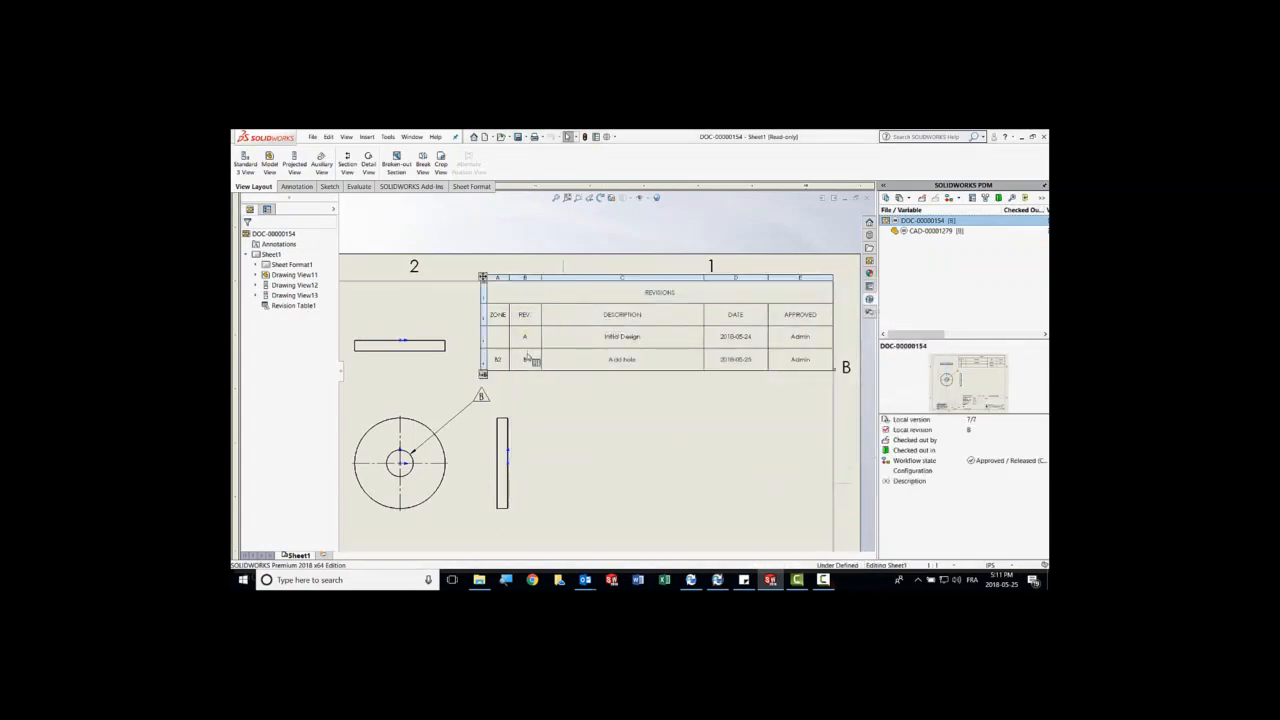